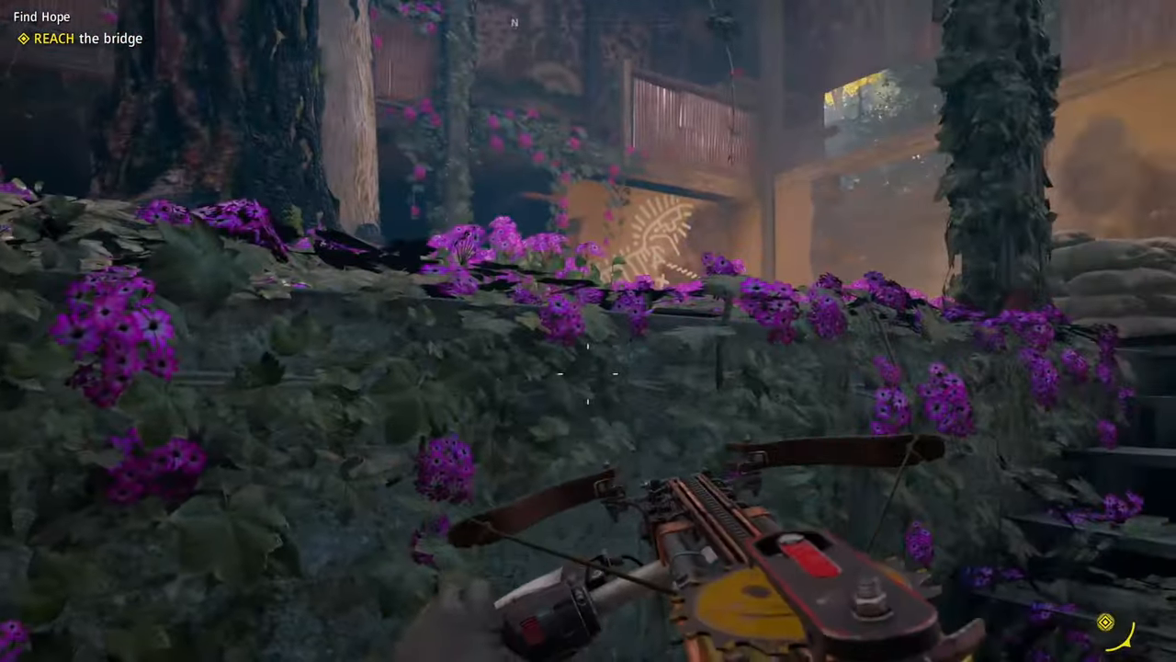
pyautogui.moveTo(588, 331)
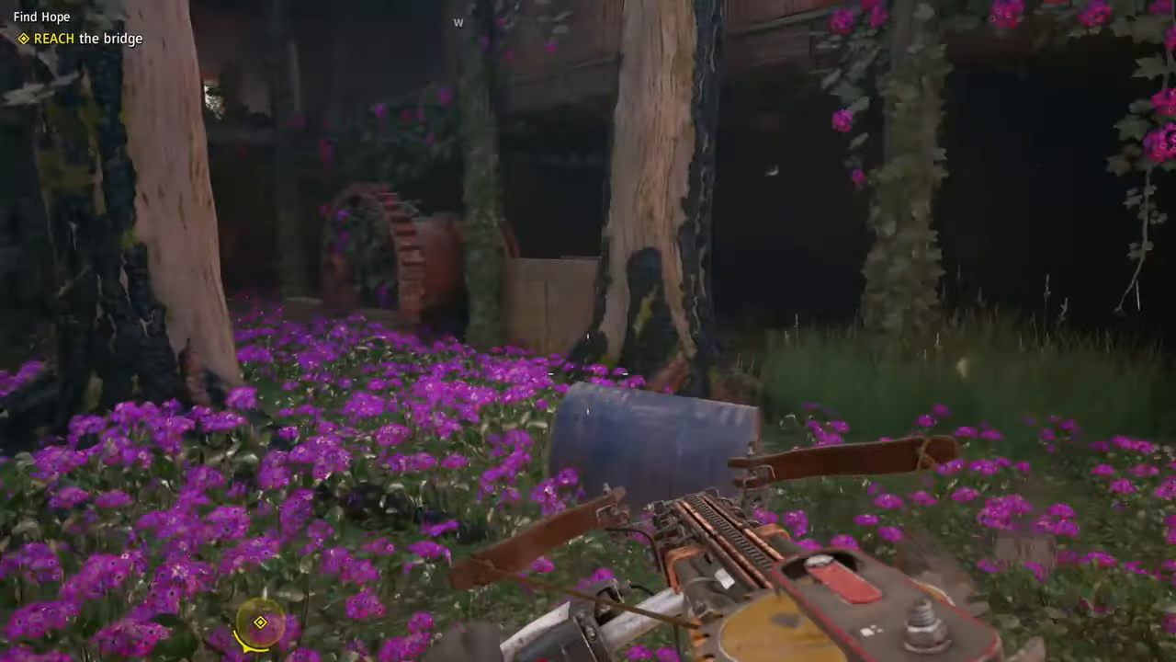
pyautogui.moveTo(588, 330)
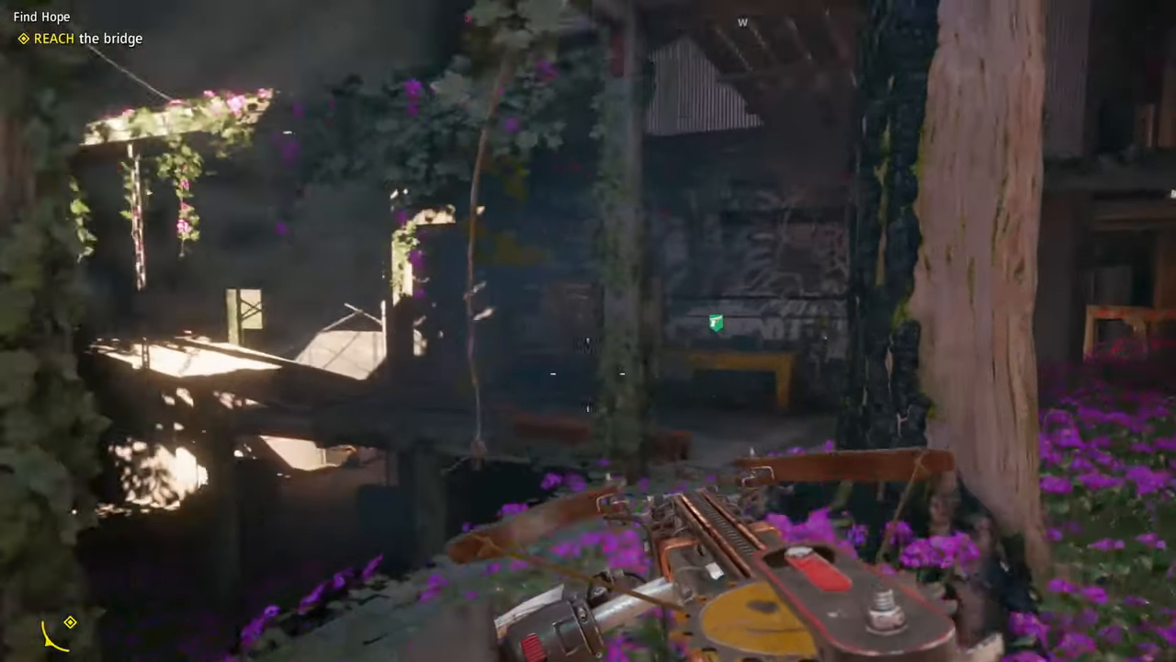
pyautogui.moveTo(588, 330)
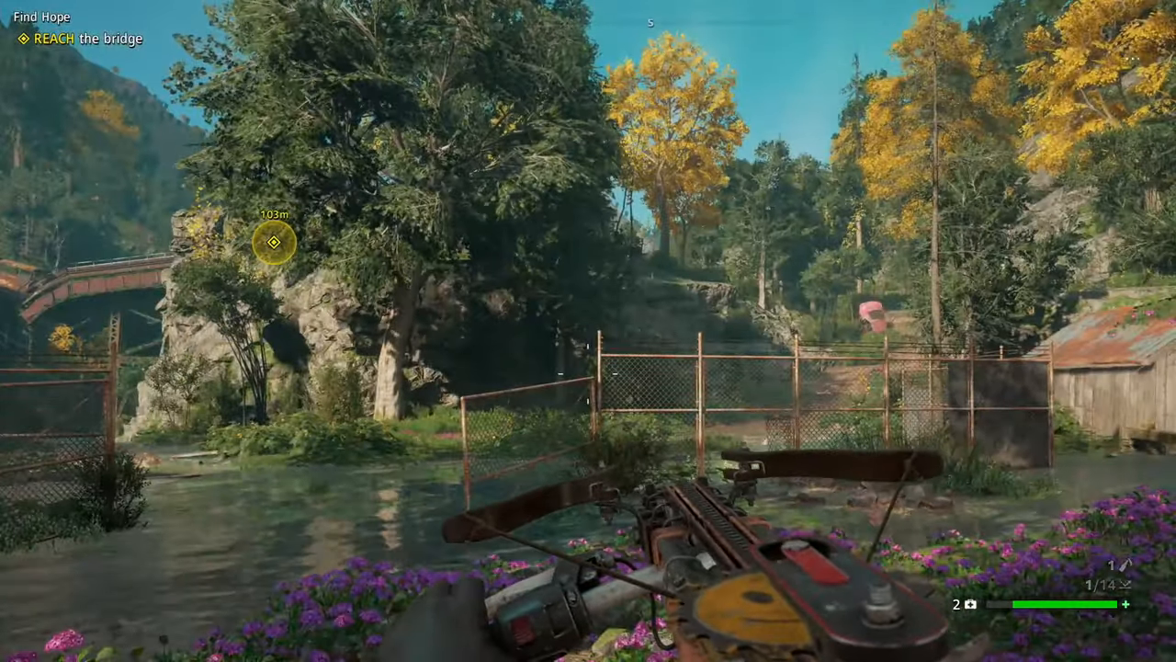
pyautogui.moveTo(588, 331)
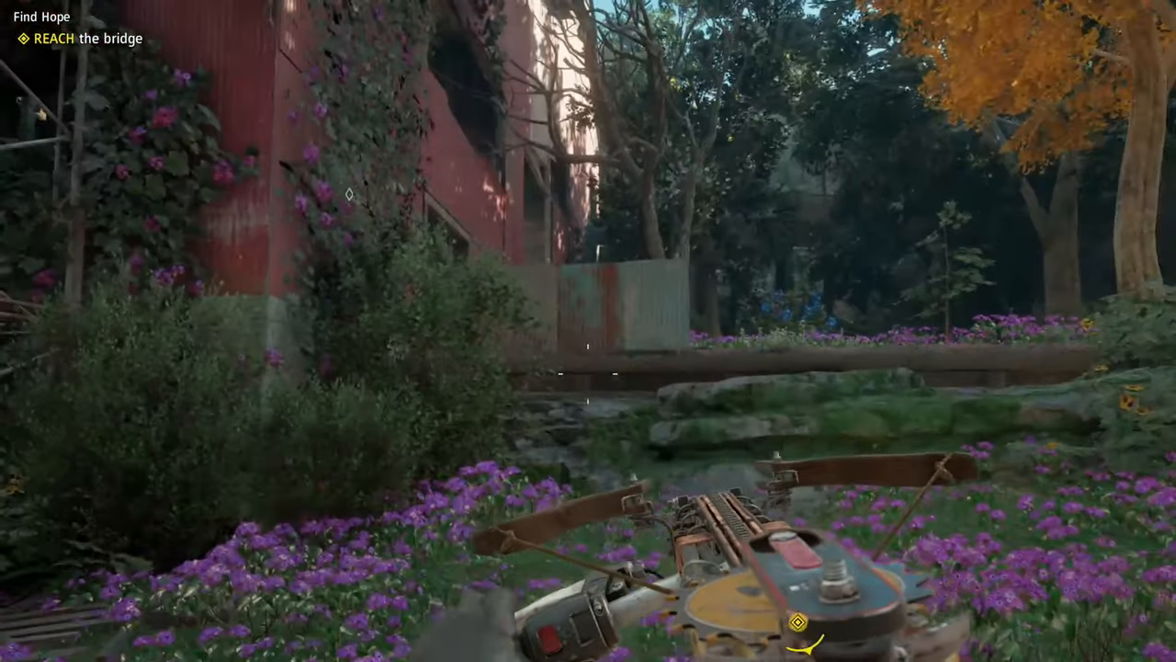
pyautogui.moveTo(588, 331)
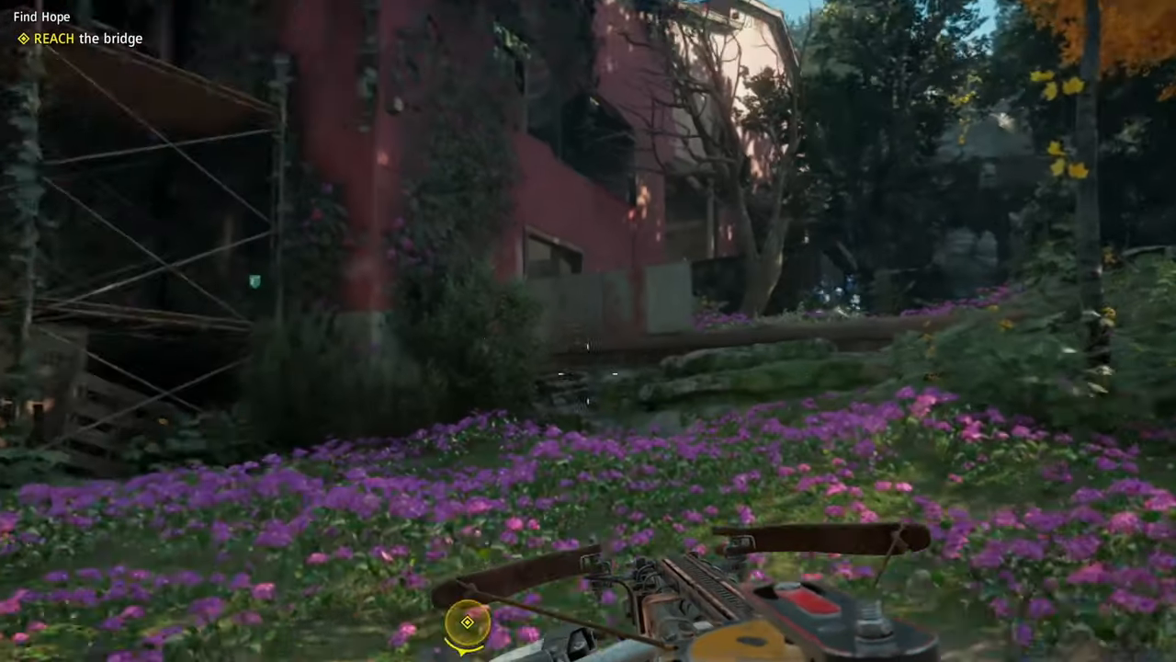
pyautogui.moveTo(588, 331)
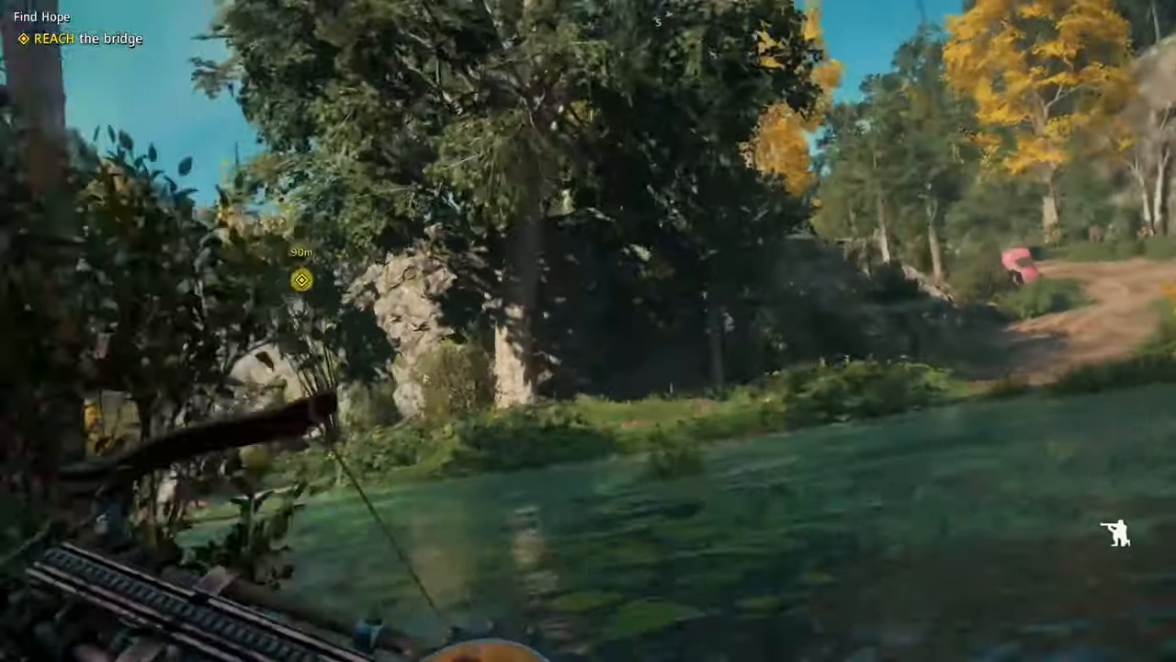
pyautogui.moveTo(588, 331)
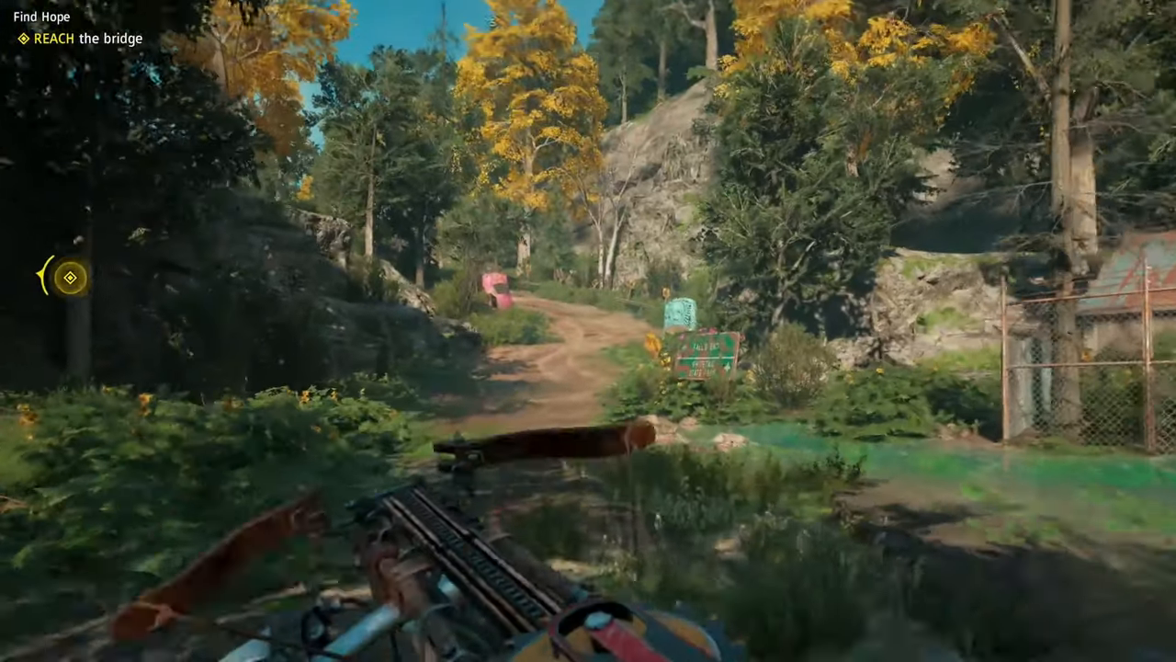